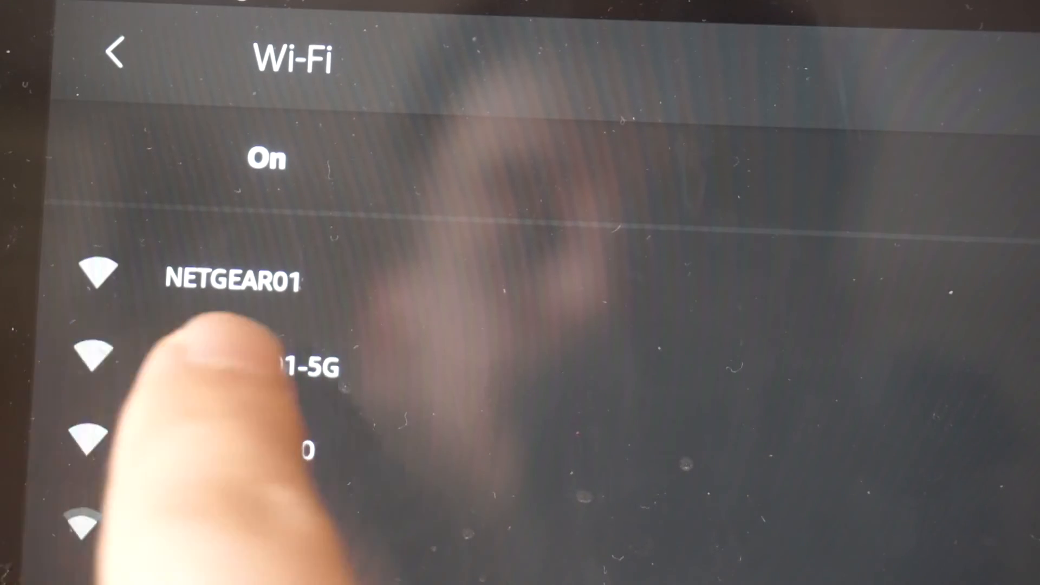
Join the NETGEAR01 Wi-Fi network using its password
left_click(229, 278)
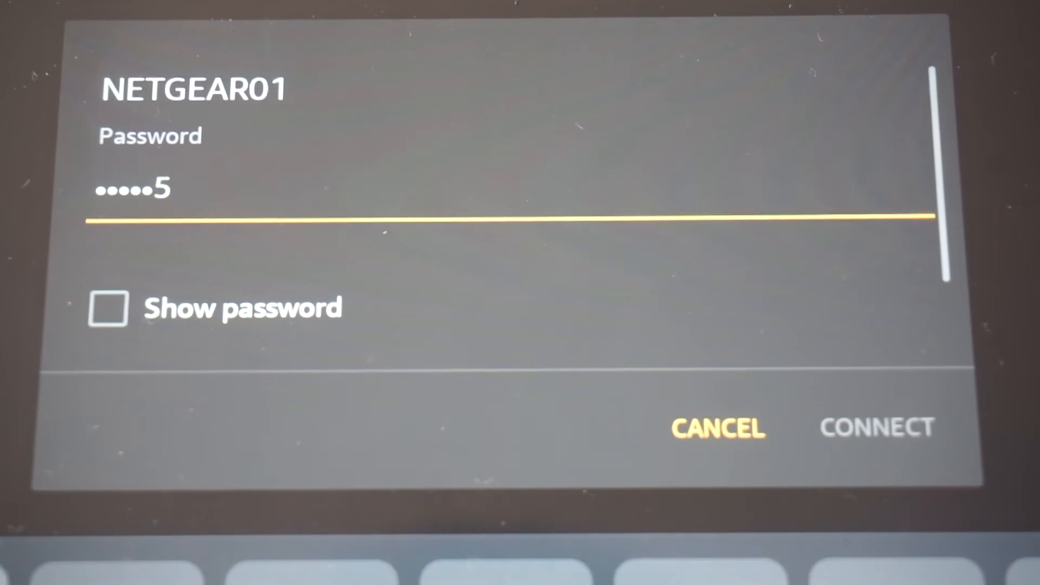
left_click(875, 428)
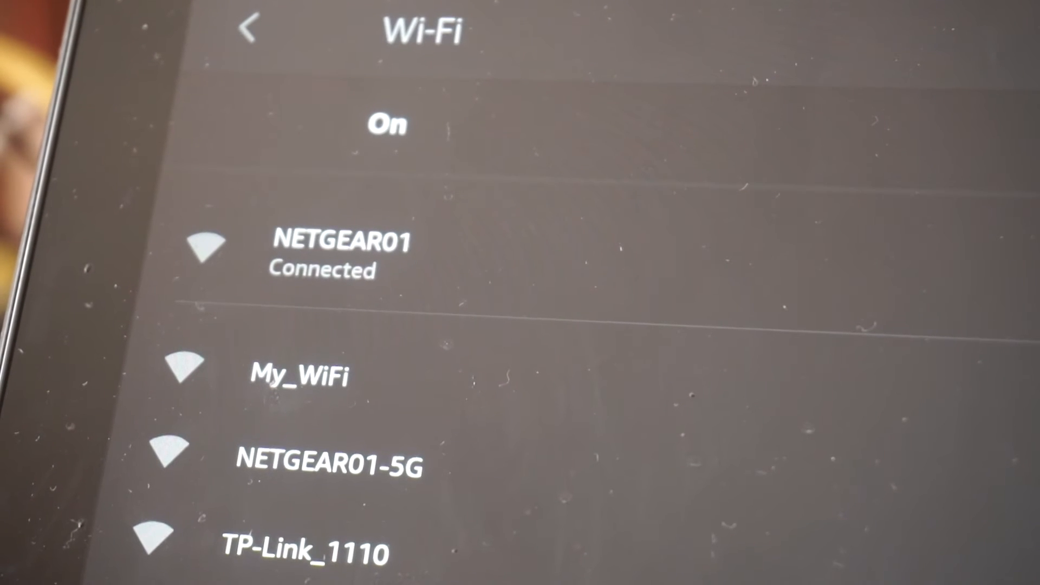
scroll("down", 3)
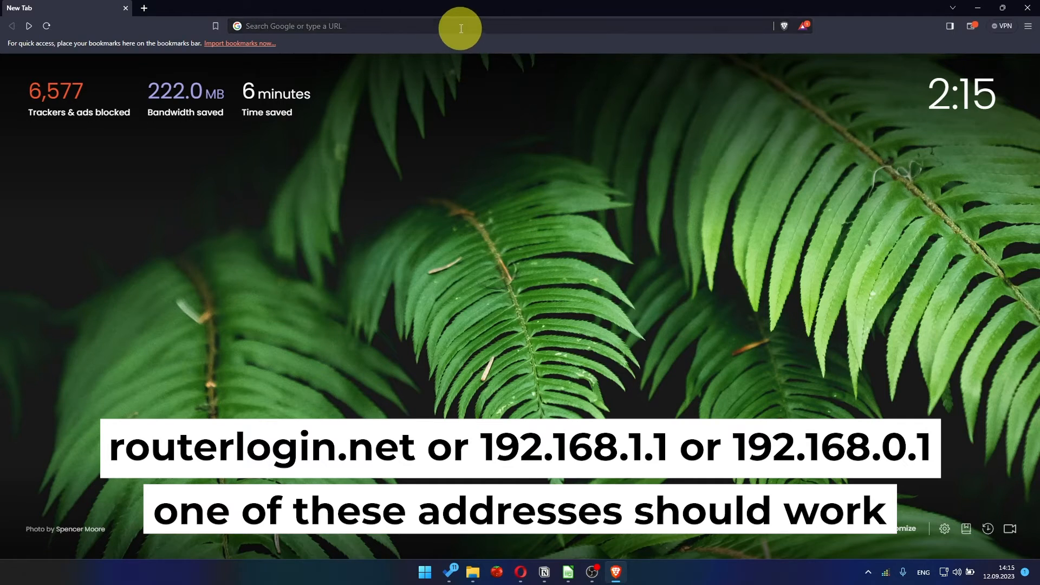
Go to 192.168.1.1 and choose to configure the Internet connection myself, confirming the popup
type("192")
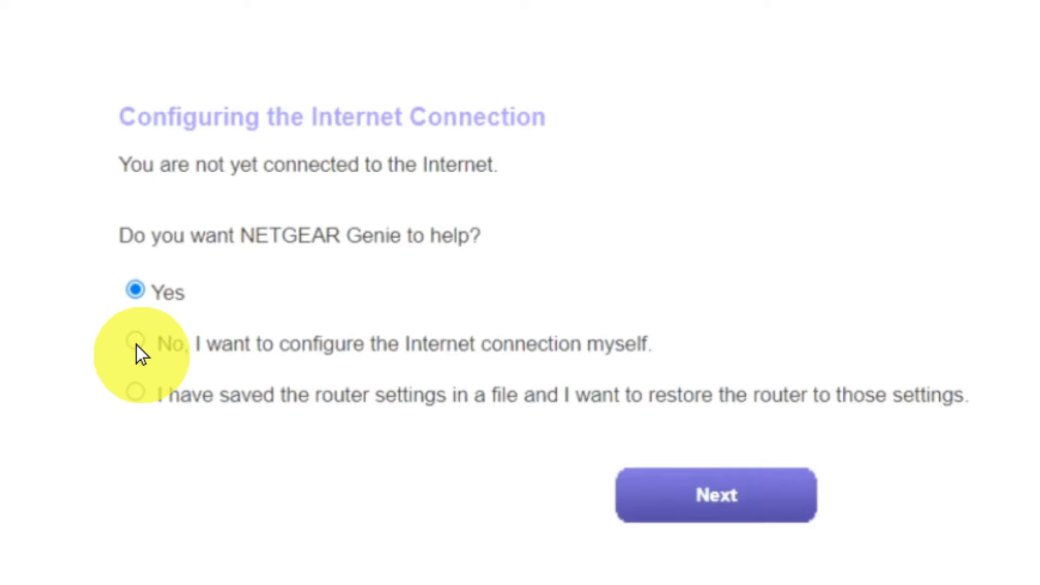
left_click(134, 345)
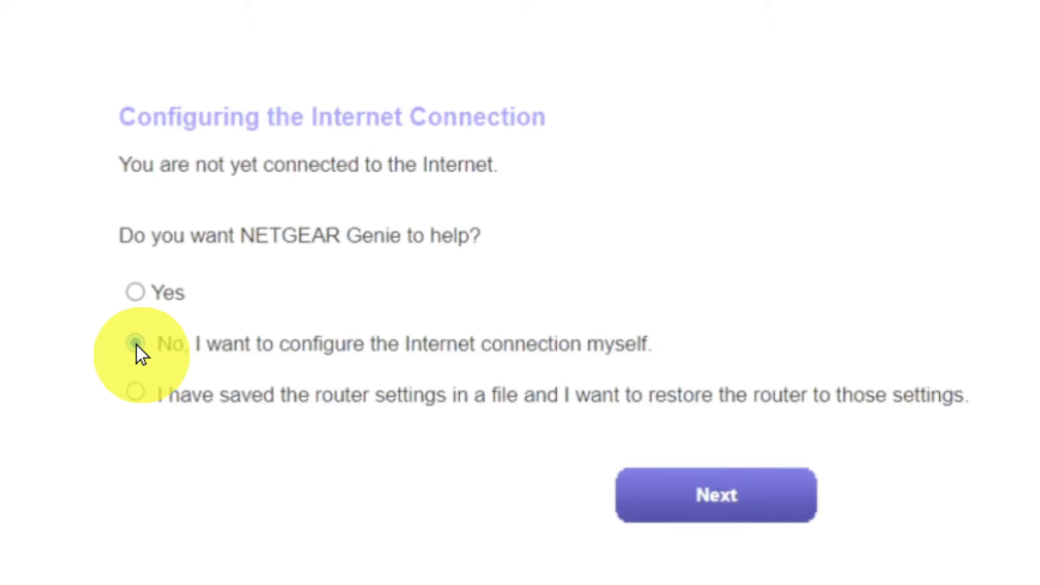
left_click(135, 344)
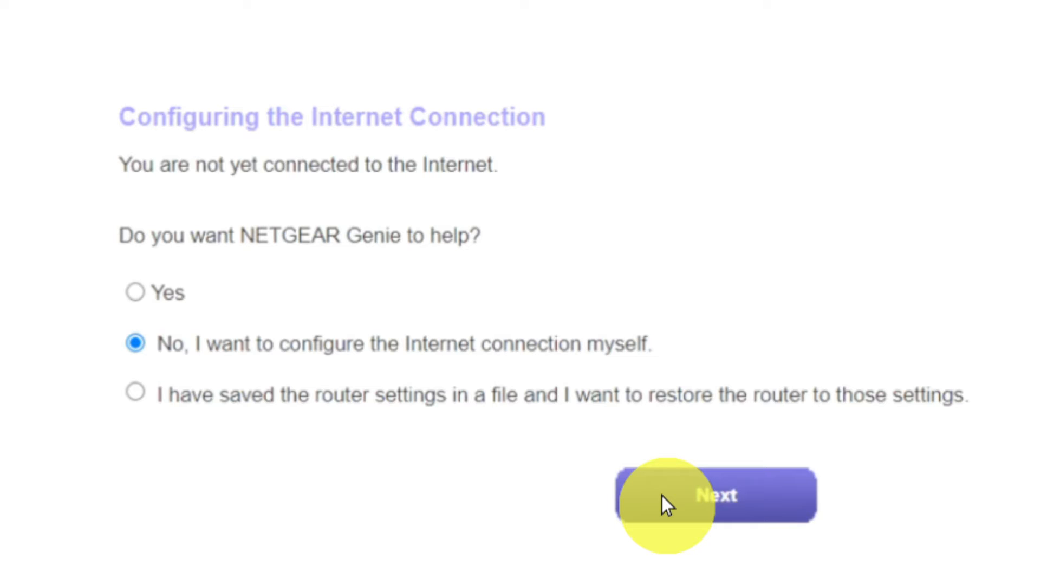
left_click(715, 495)
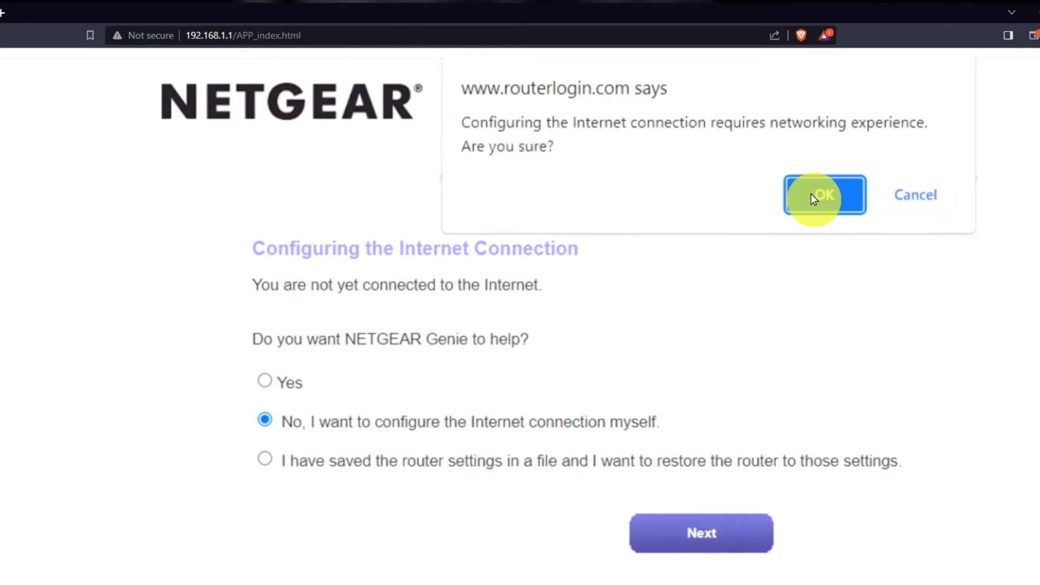
left_click(823, 194)
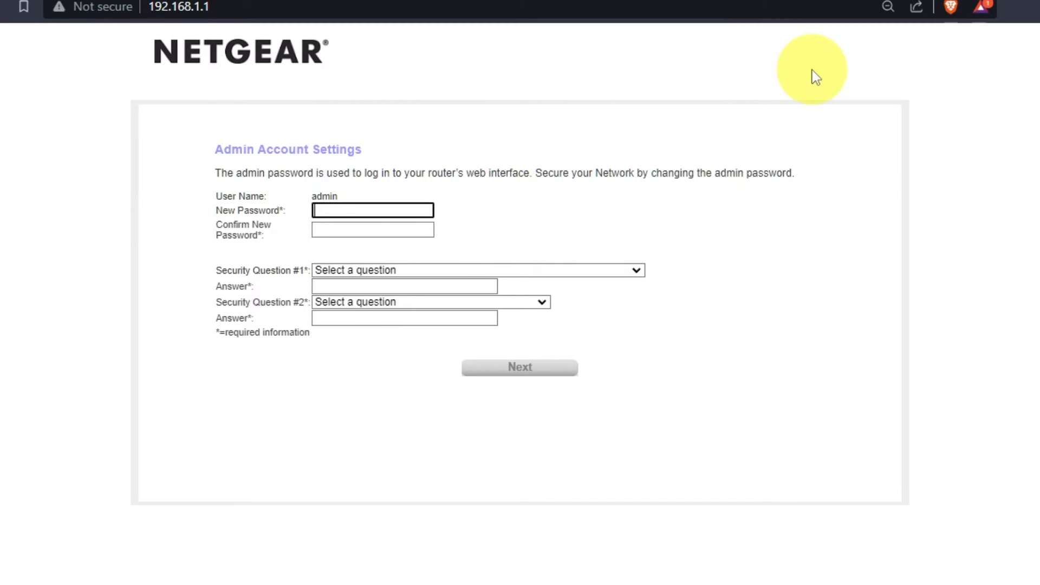
Set the new admin password with first-school and father's-birth-city security questions and submit
left_click(372, 211)
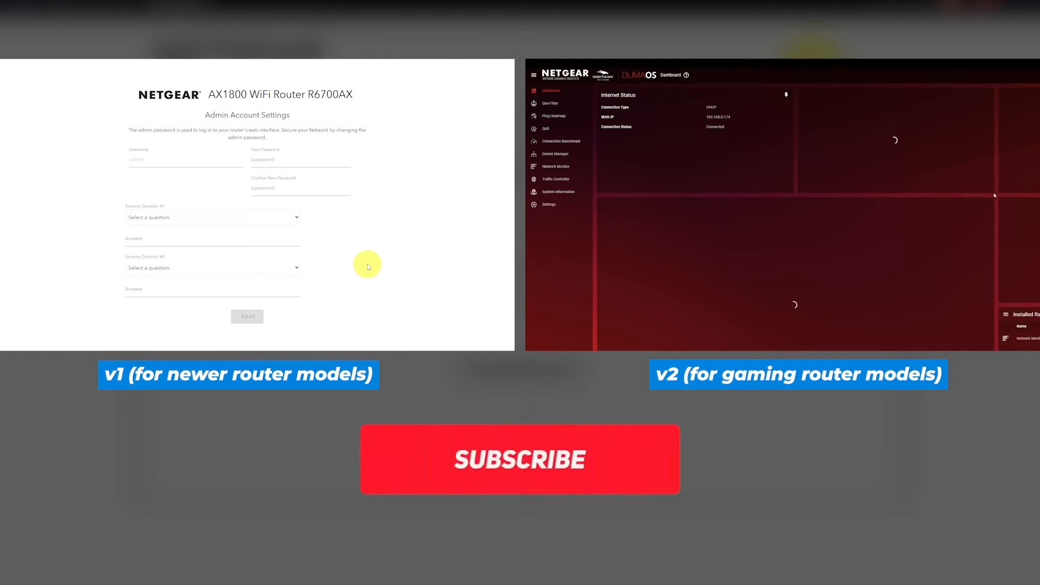
left_click(520, 459)
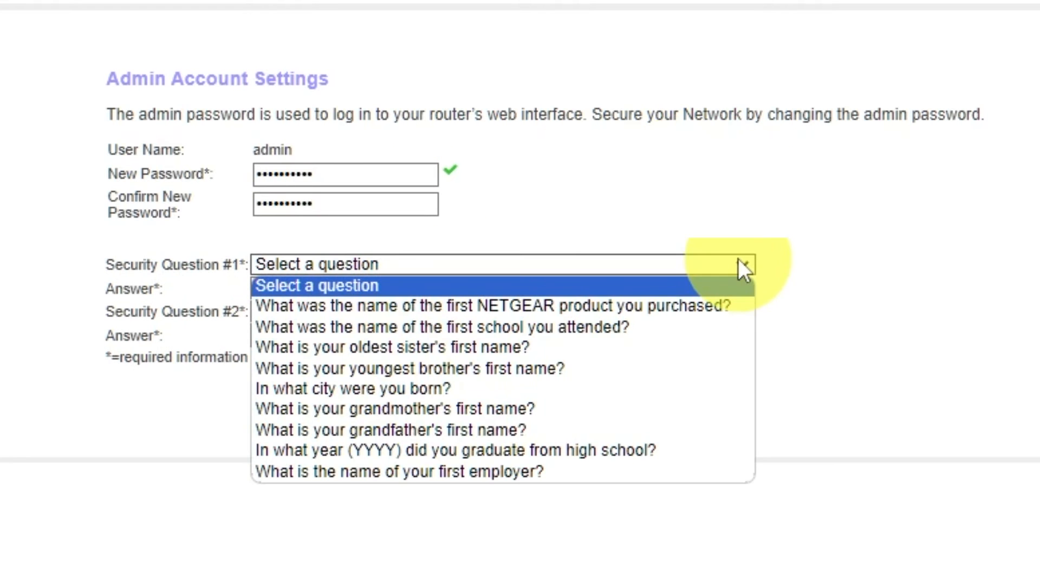
left_click(443, 327)
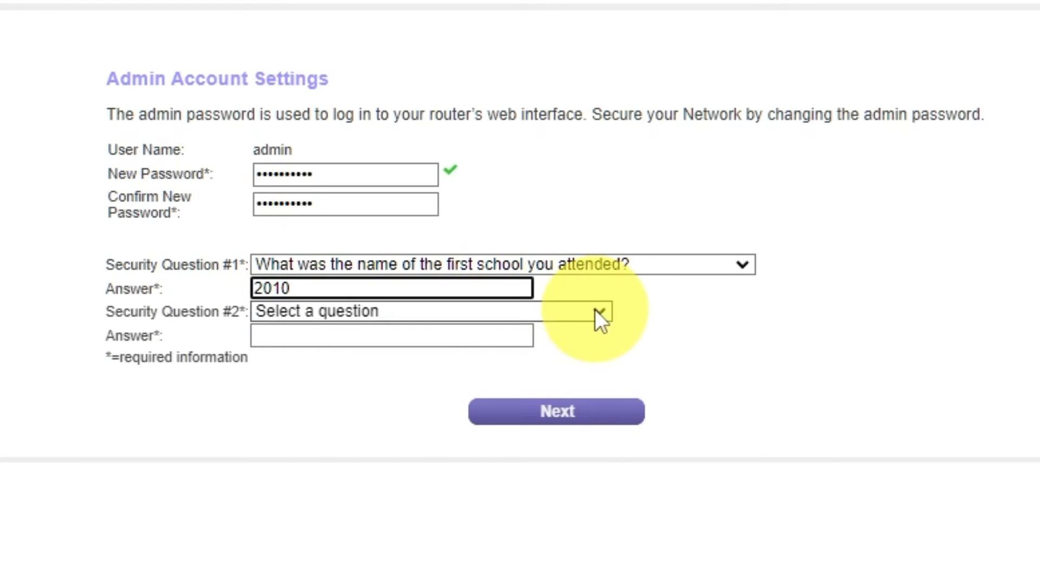
left_click(595, 311)
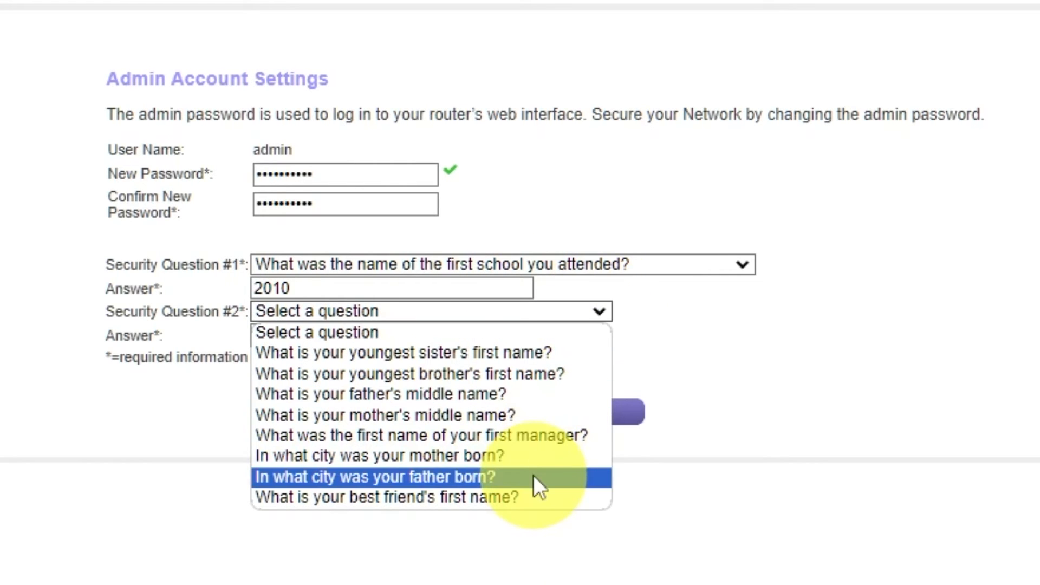
left_click(373, 477)
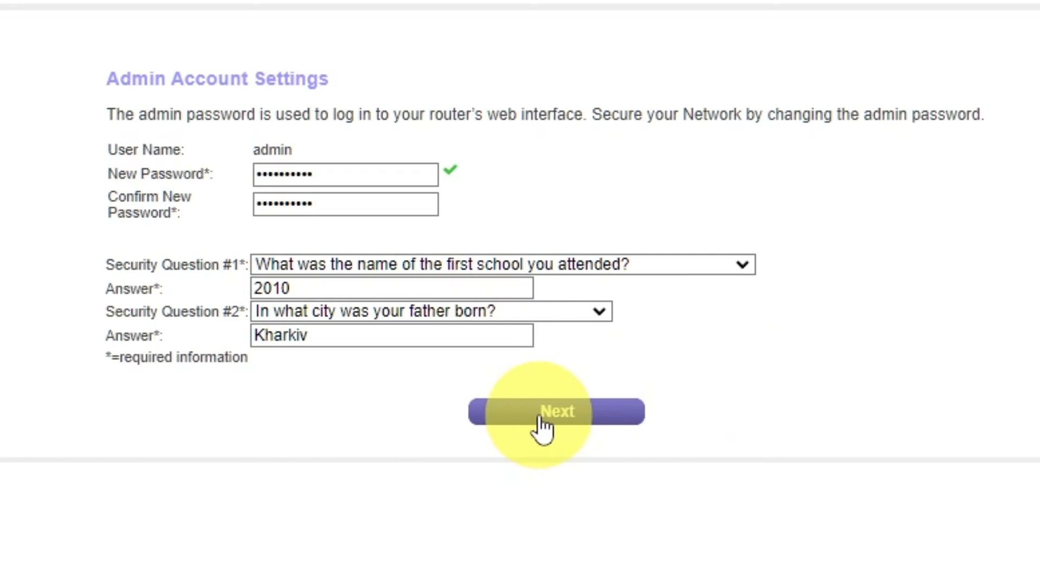
left_click(556, 412)
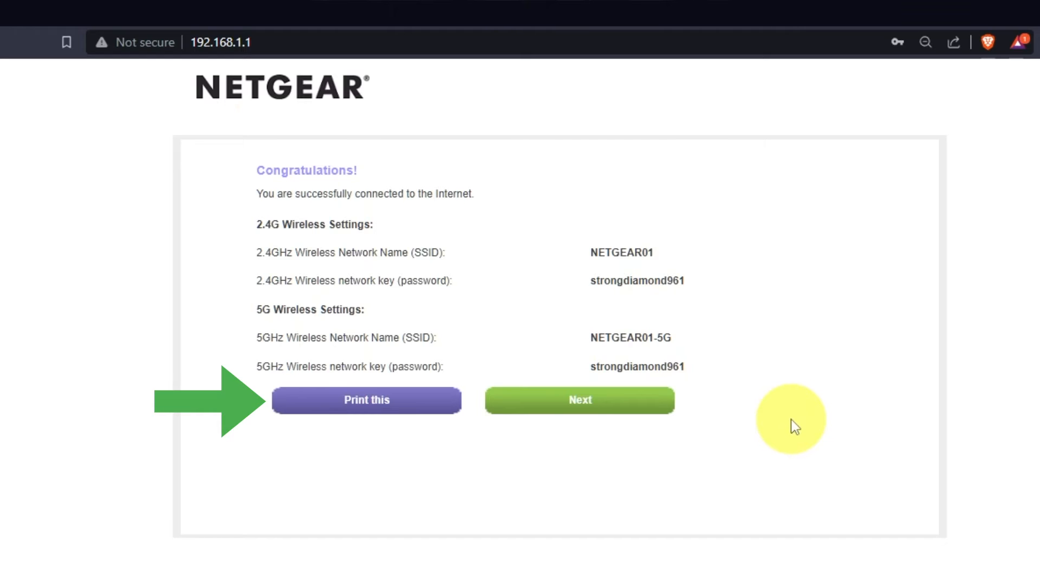
Accept the firmware upgrade and acknowledge that no newer version is available
left_click(579, 400)
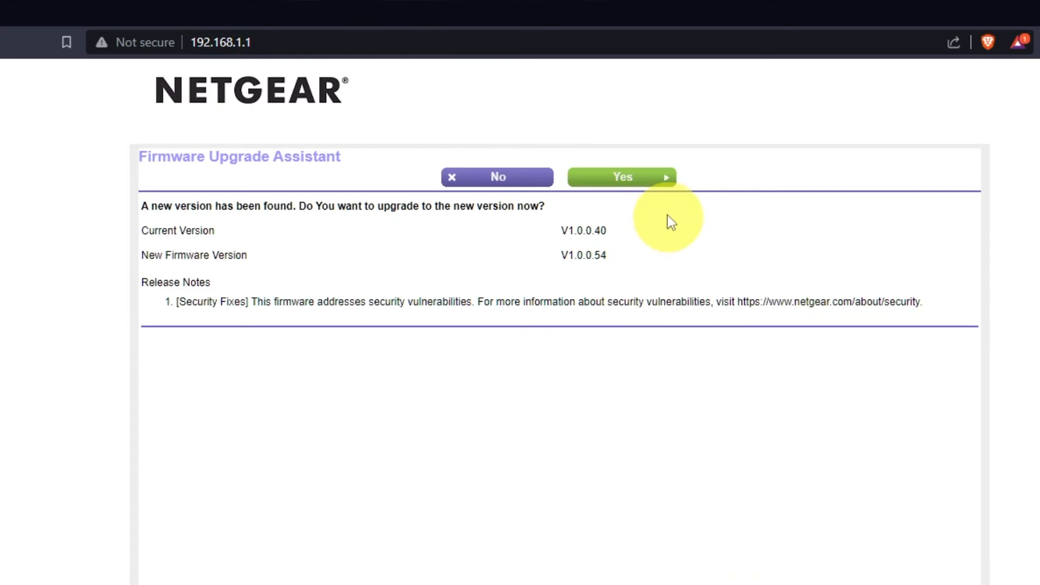
left_click(622, 176)
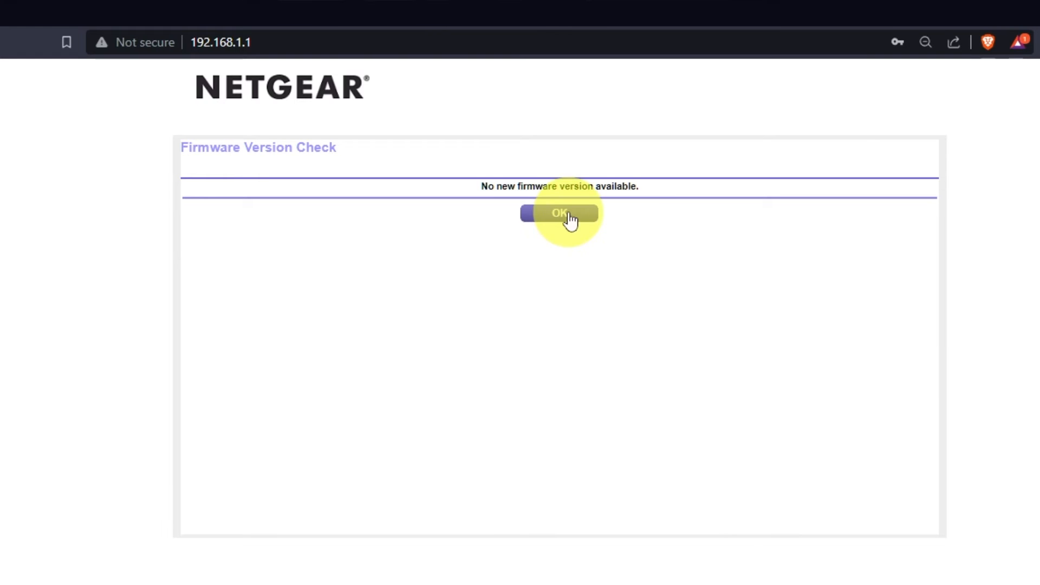
left_click(560, 213)
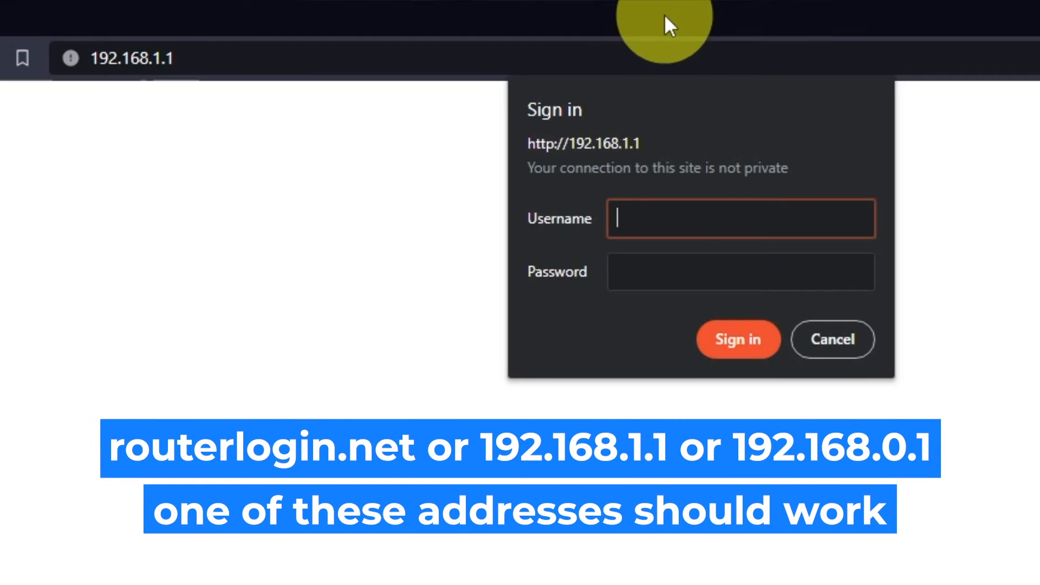
Sign in as admin with the new password and keep English as the interface language
type("admin")
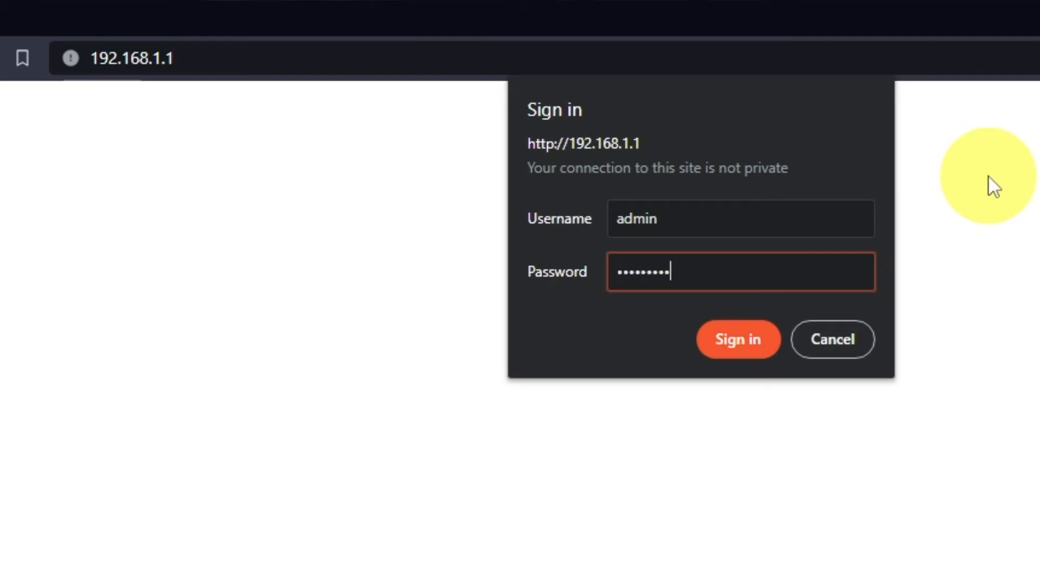
left_click(737, 339)
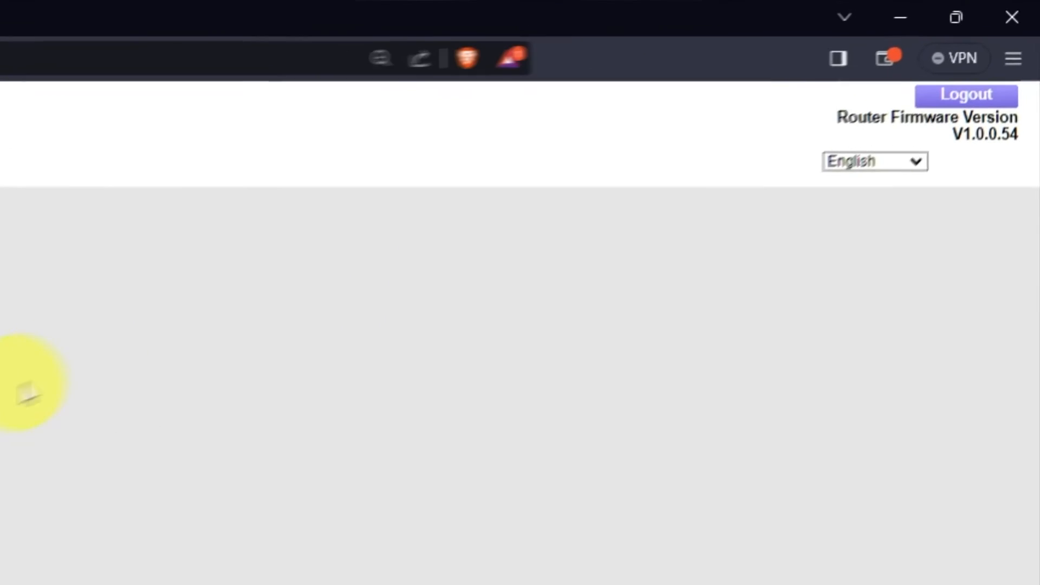
left_click(874, 161)
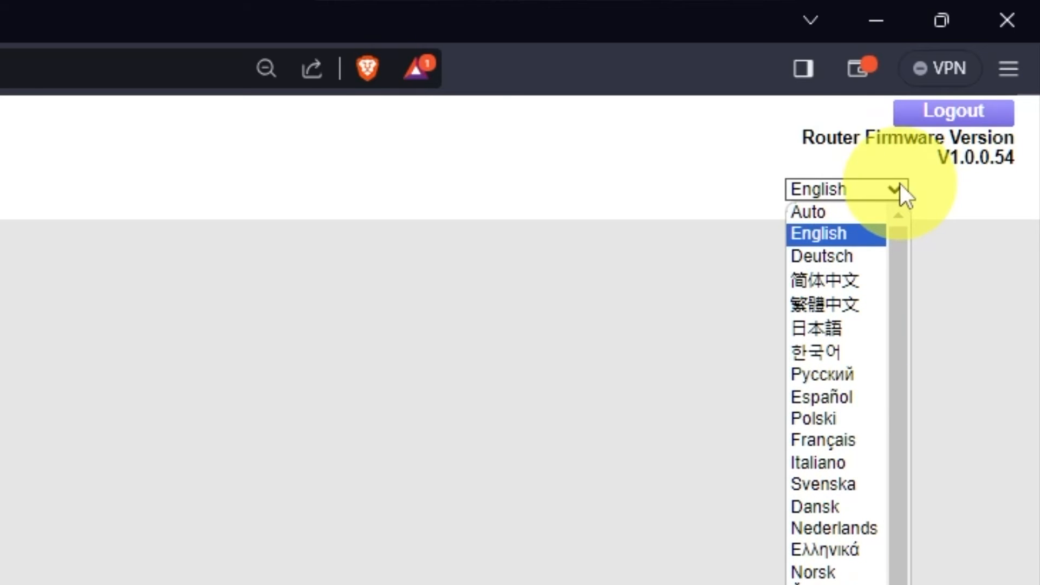
left_click(818, 233)
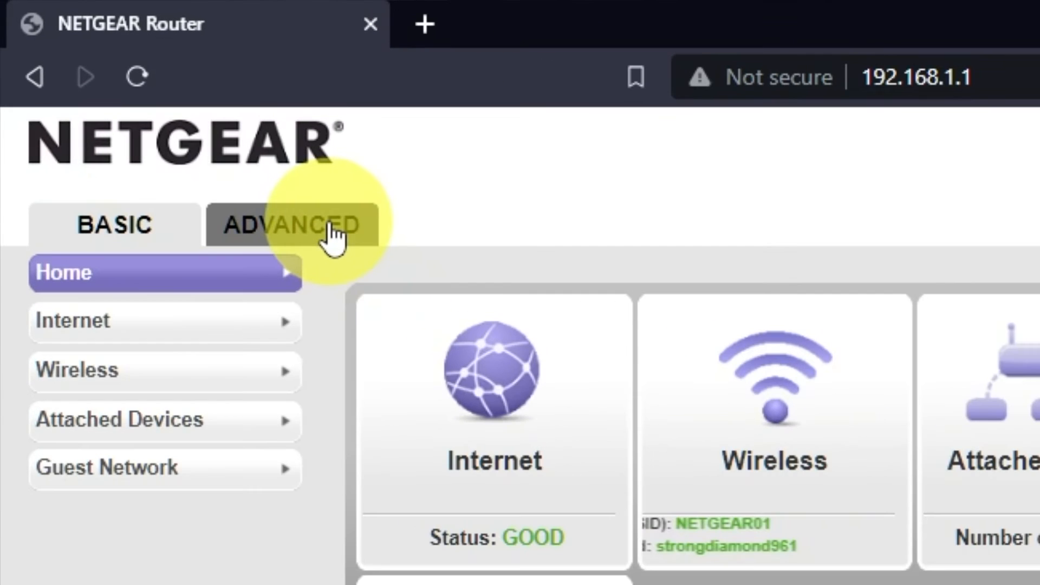
Run the Setup Wizard from Advanced and choose to configure the router manually
left_click(292, 224)
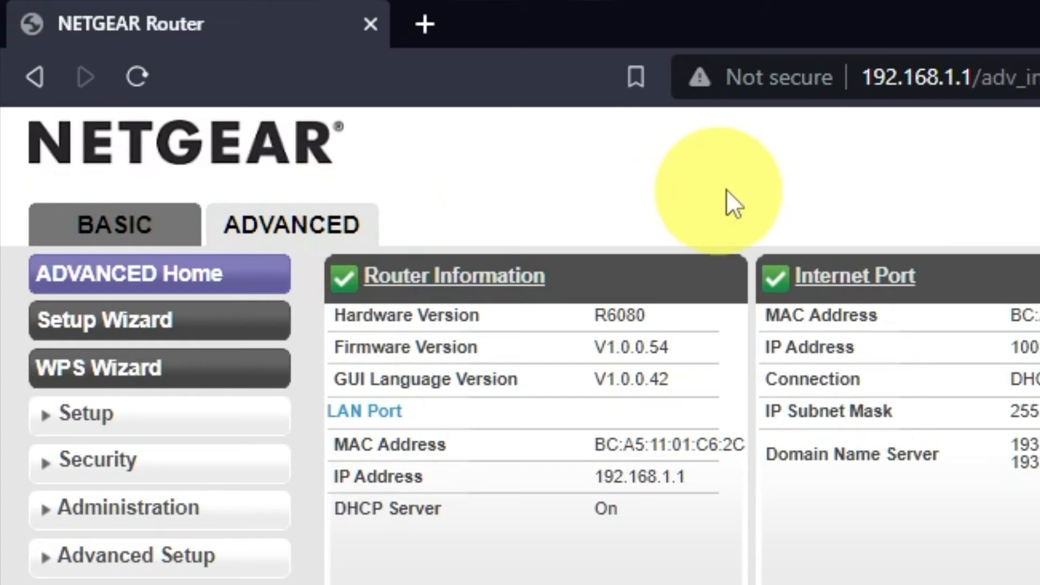
mouse_move(928, 196)
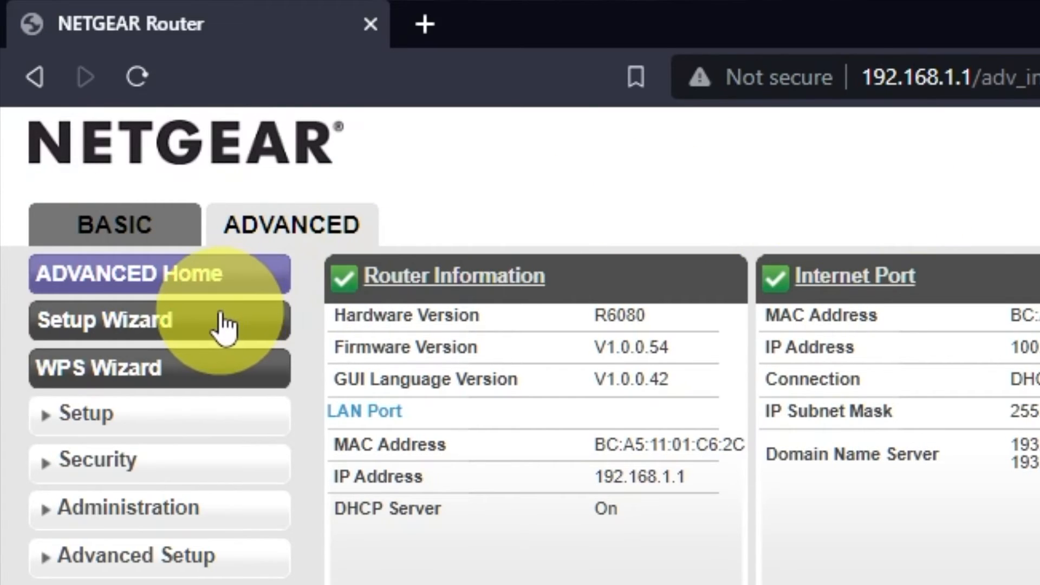
left_click(105, 321)
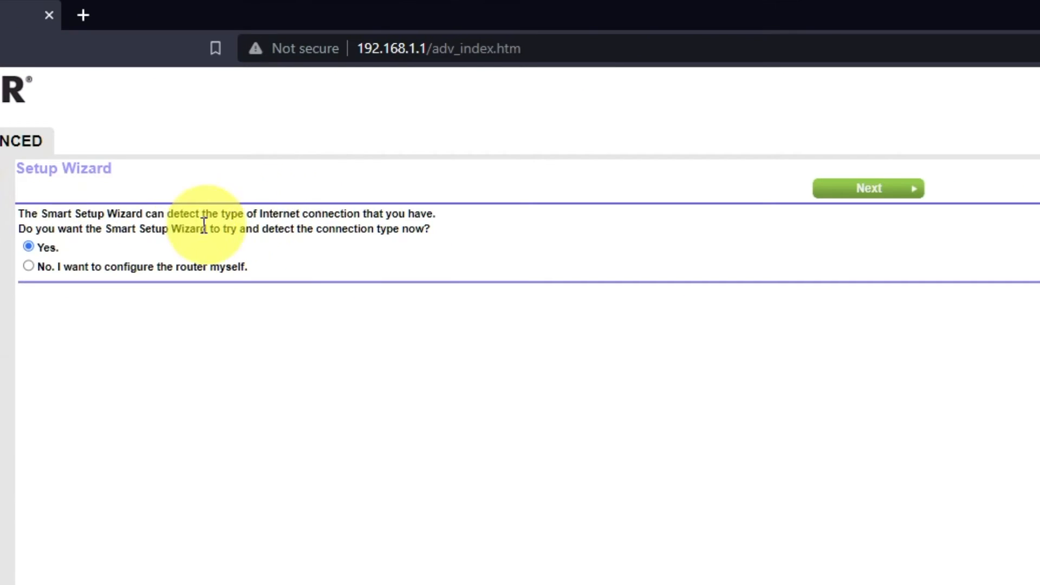
left_click(28, 267)
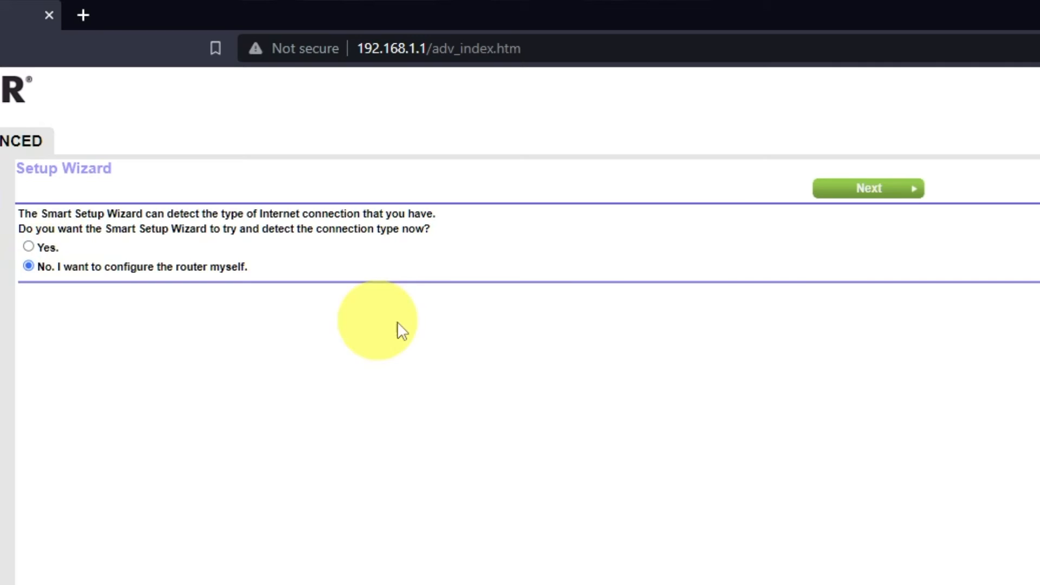
left_click(868, 187)
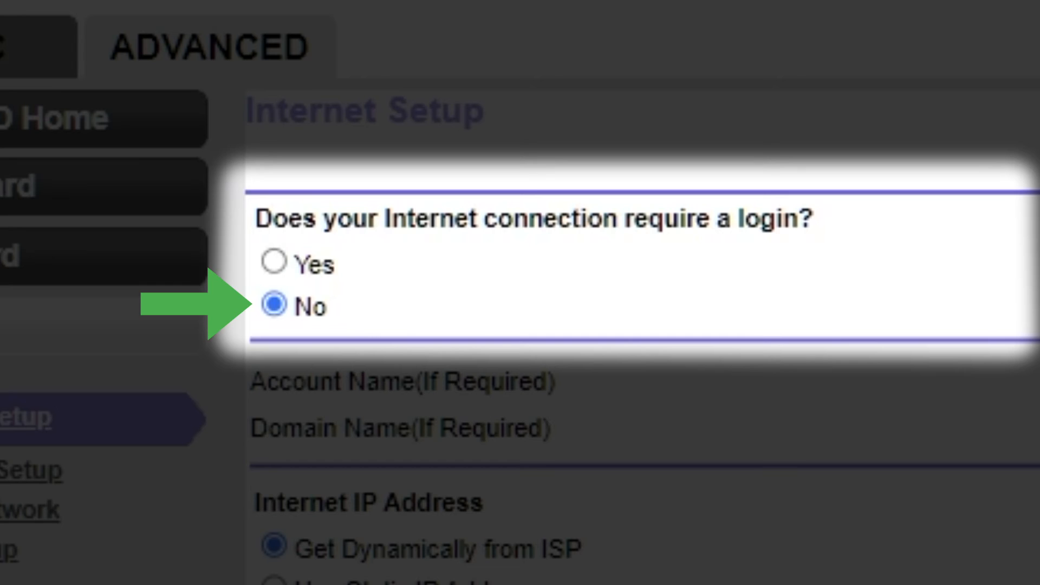
Apply Internet Setup with no login and IP obtained dynamically from the ISP
scroll("down", 3)
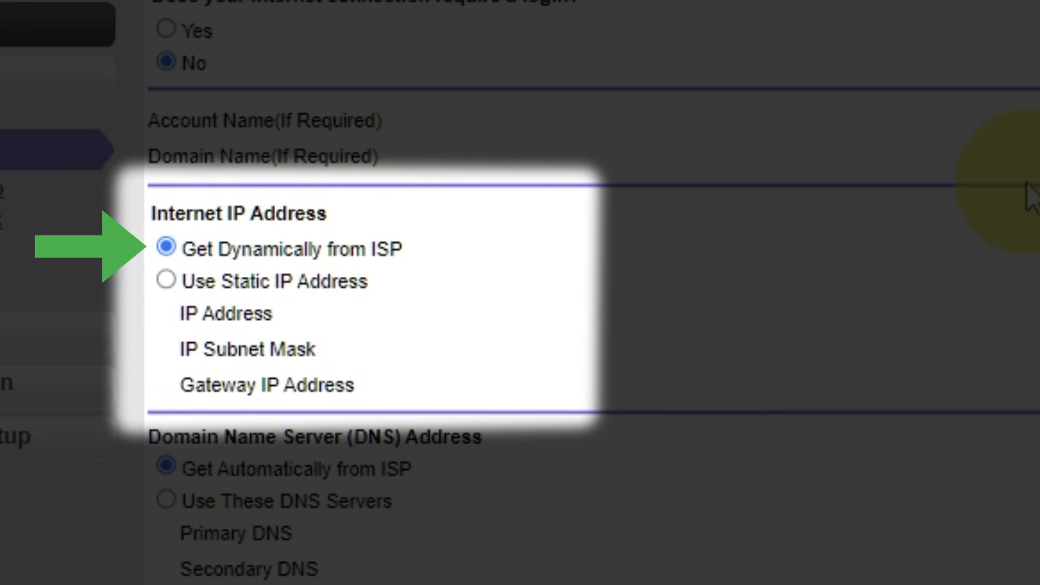
scroll("down", 3)
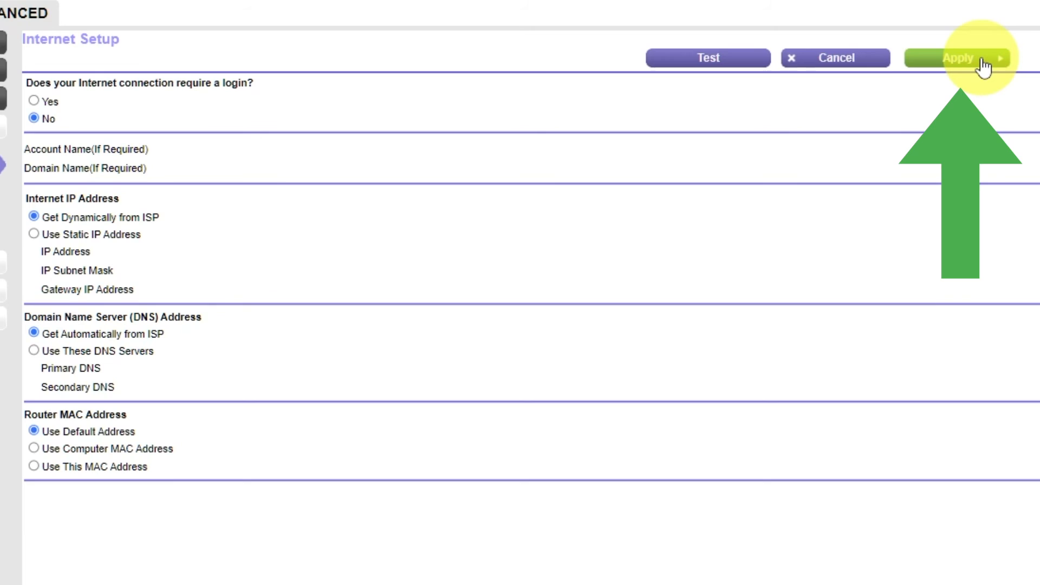
left_click(956, 58)
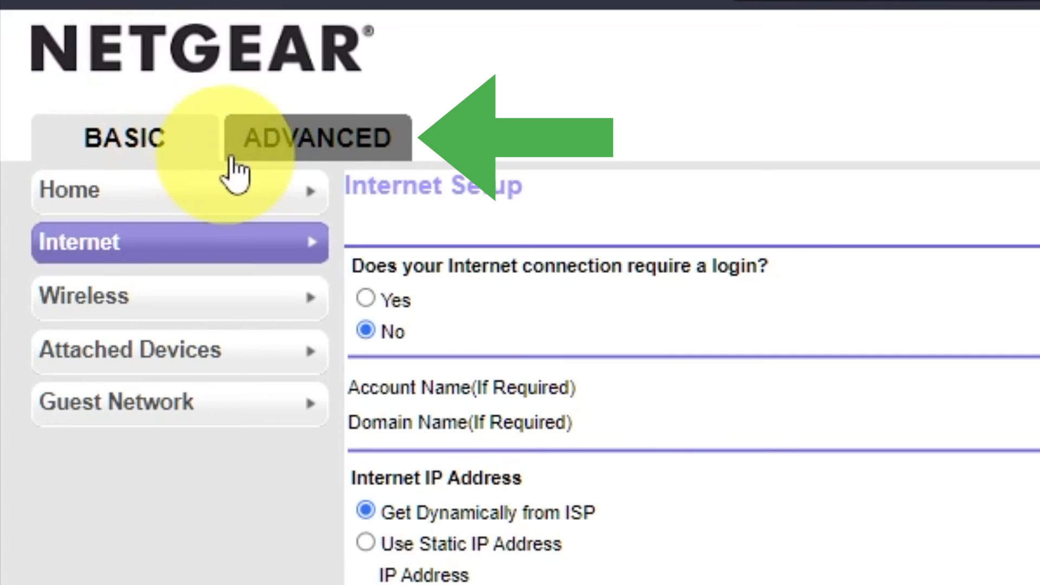
Reboot the router from the Advanced home page and confirm the traffic disruption
left_click(319, 138)
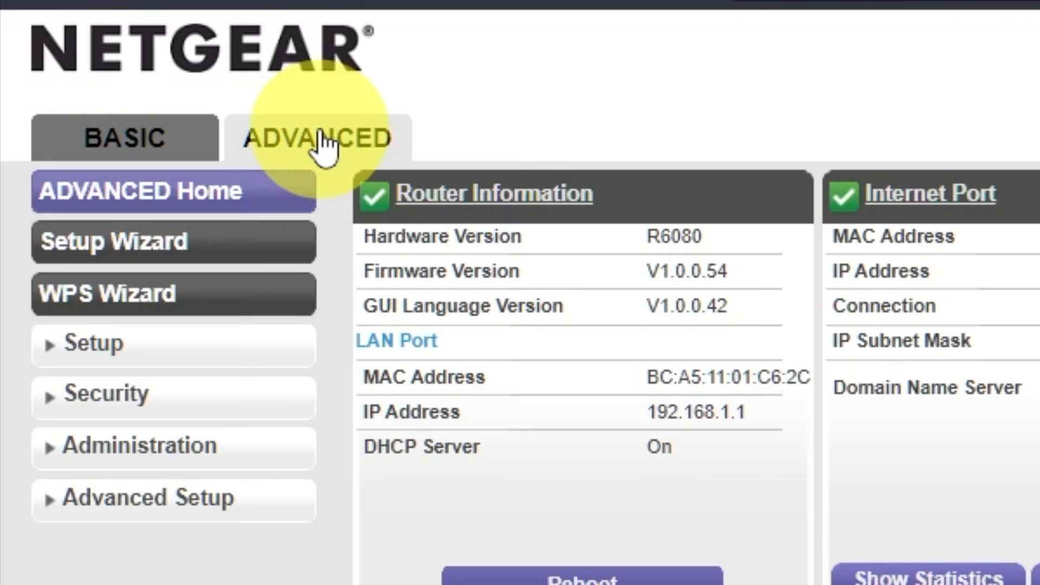
left_click(319, 138)
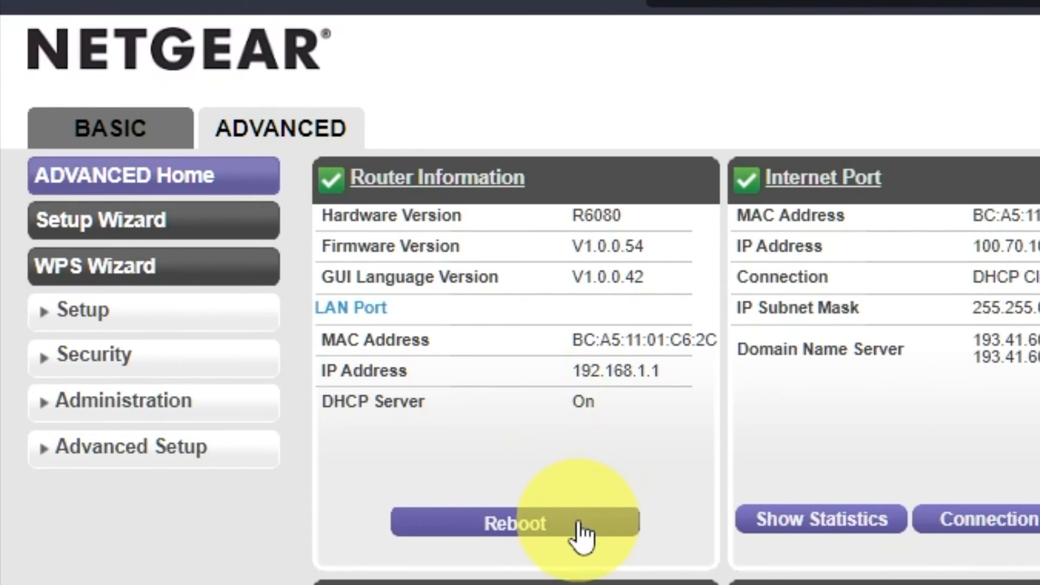
left_click(512, 522)
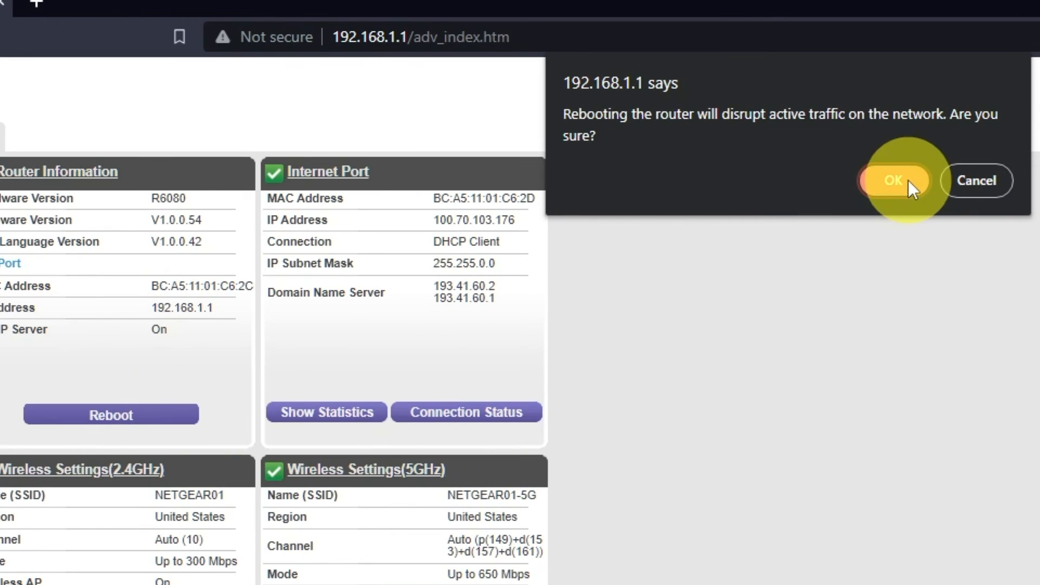
left_click(893, 181)
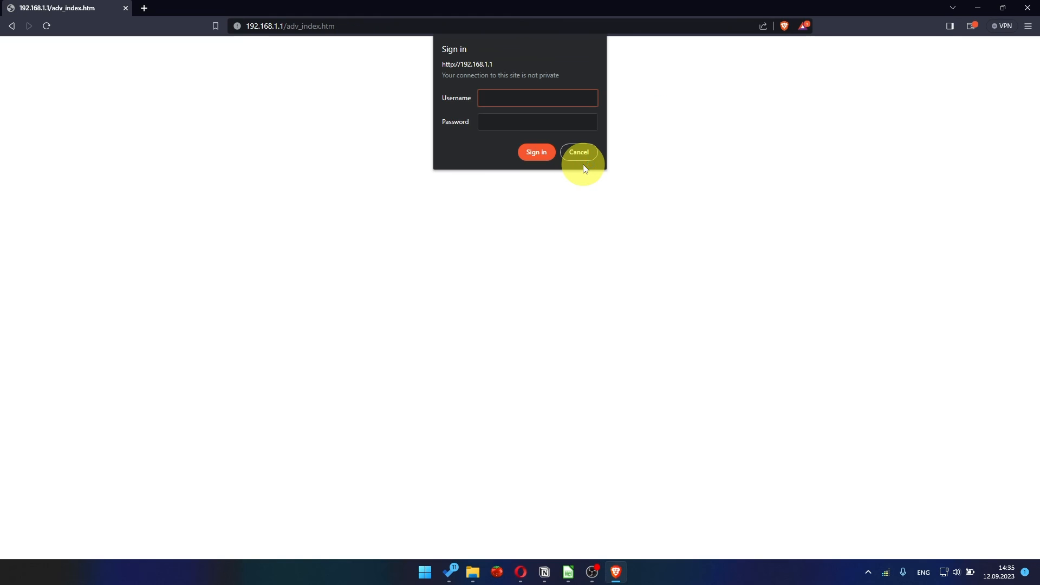
left_click(537, 98)
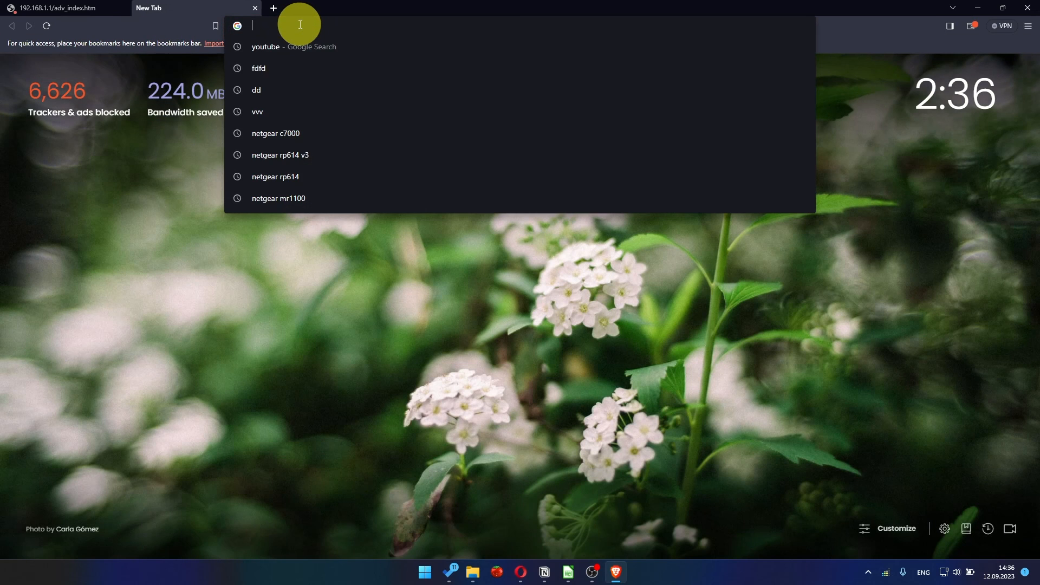
Search for youtube to test connectivity, then enter admin in the sign-in prompt
left_click(266, 47)
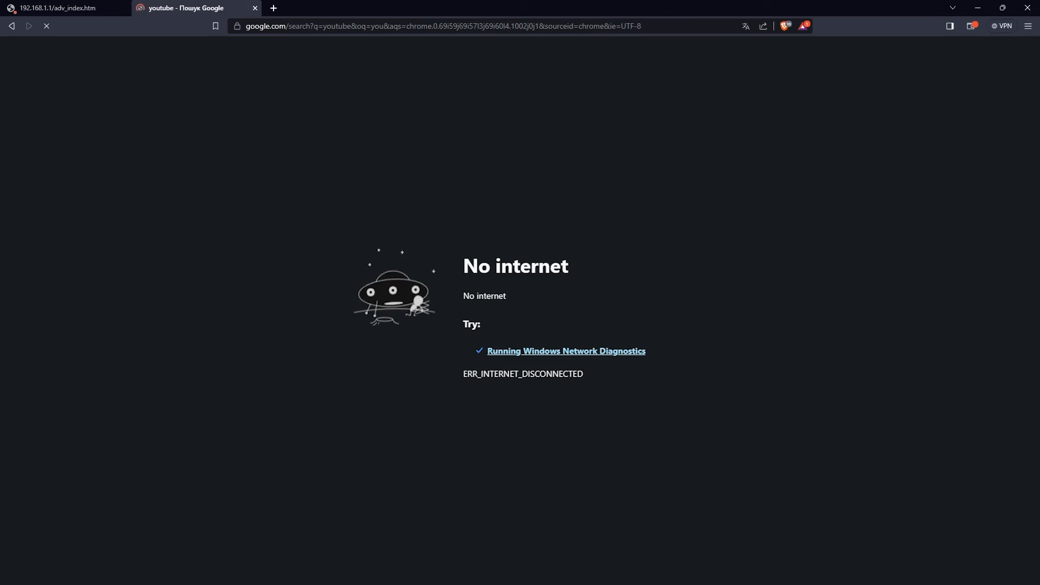
type("admin")
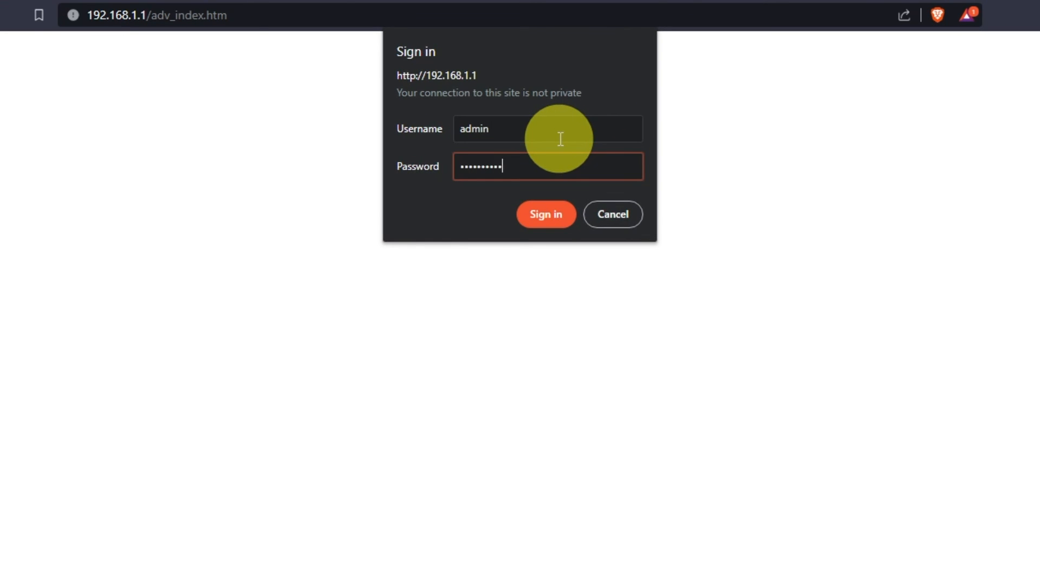
Sign back in as admin and re-apply the Internet connection settings
left_click(545, 214)
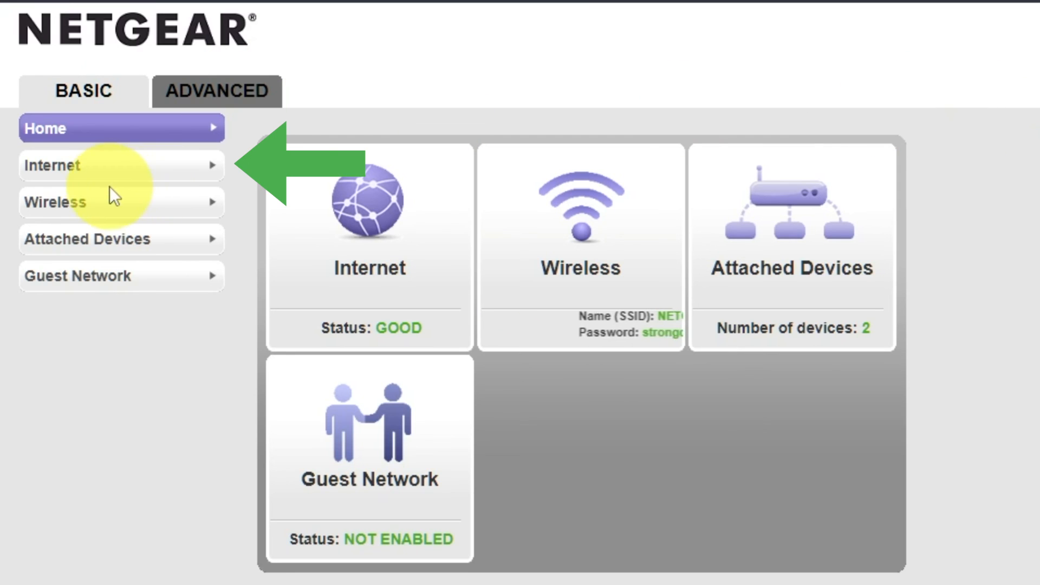
left_click(121, 165)
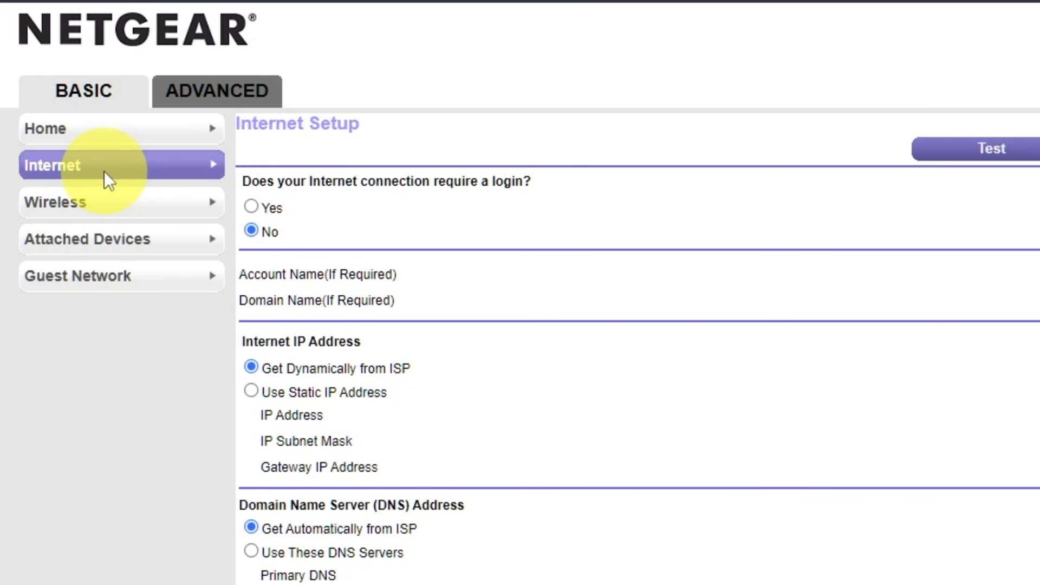
scroll("down", 3)
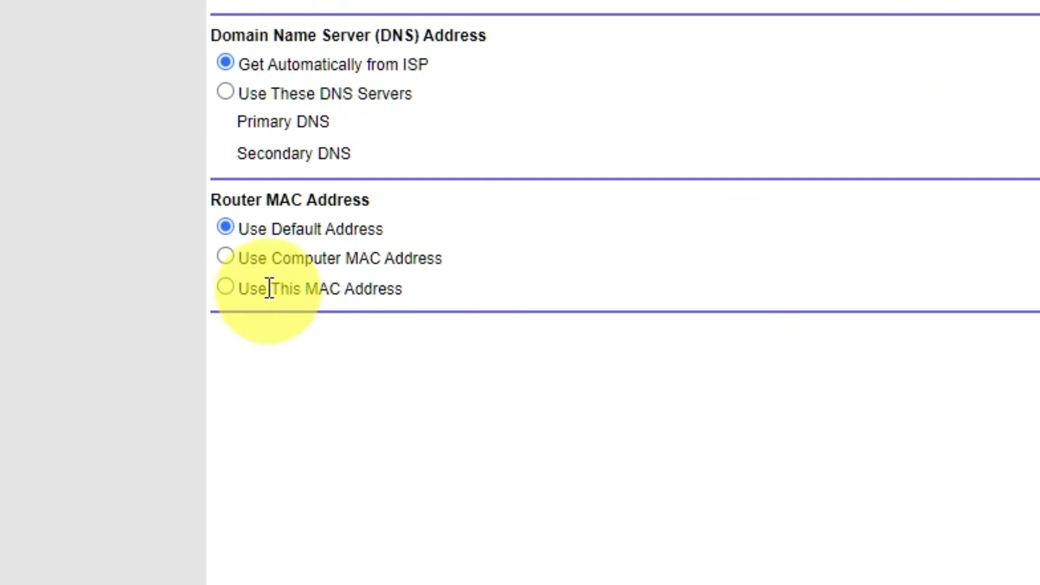
left_click(224, 258)
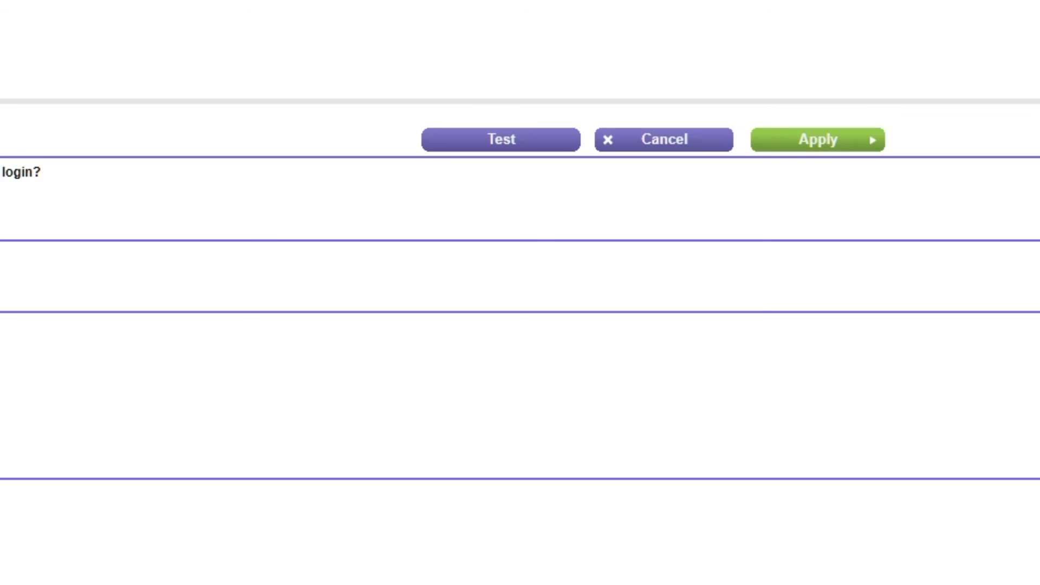
left_click(817, 140)
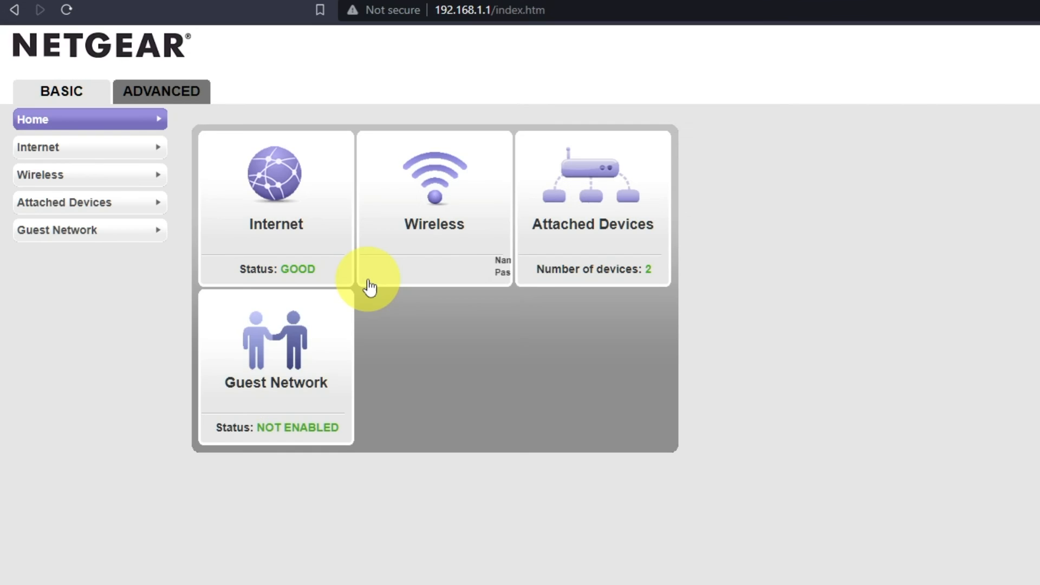
Reboot the router again from the Advanced home page and confirm, reaching the rebooting progress page
left_click(160, 91)
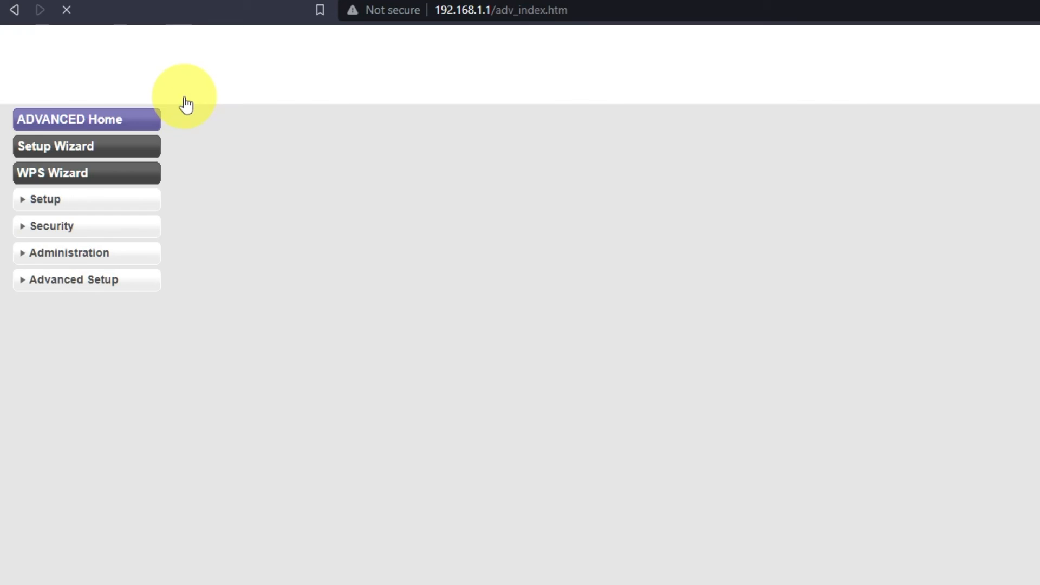
left_click(300, 323)
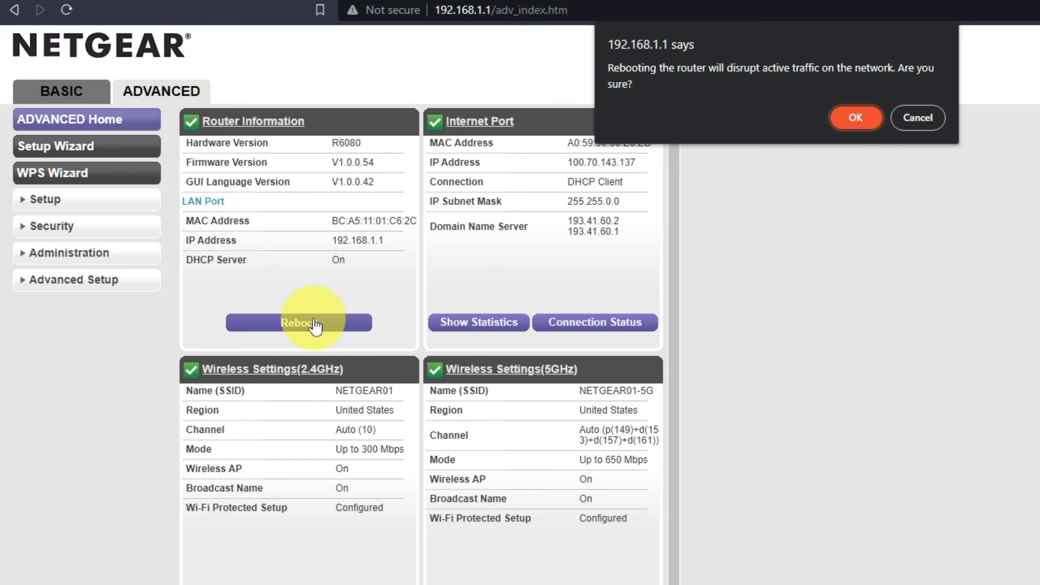
left_click(855, 117)
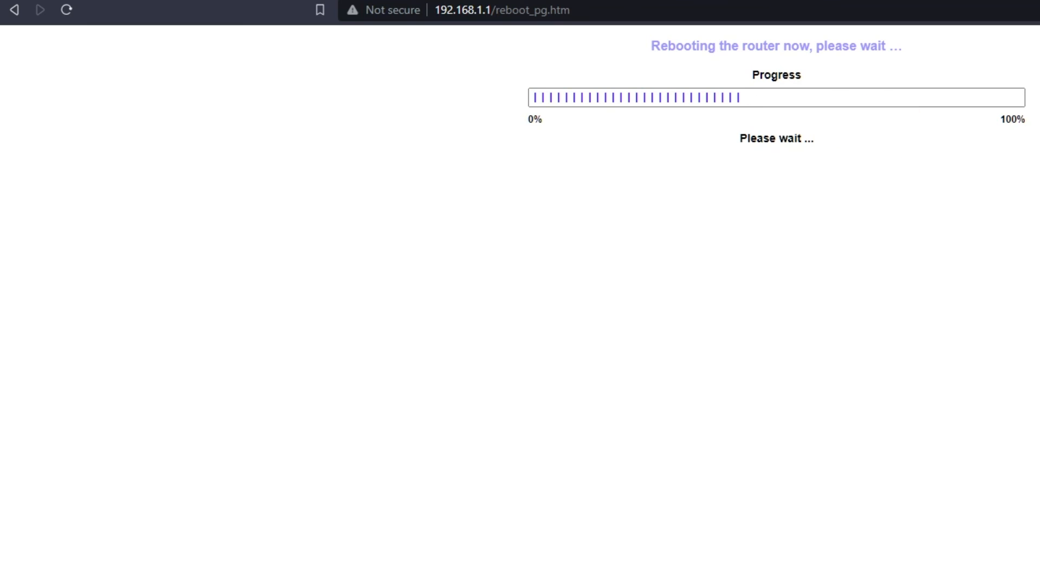